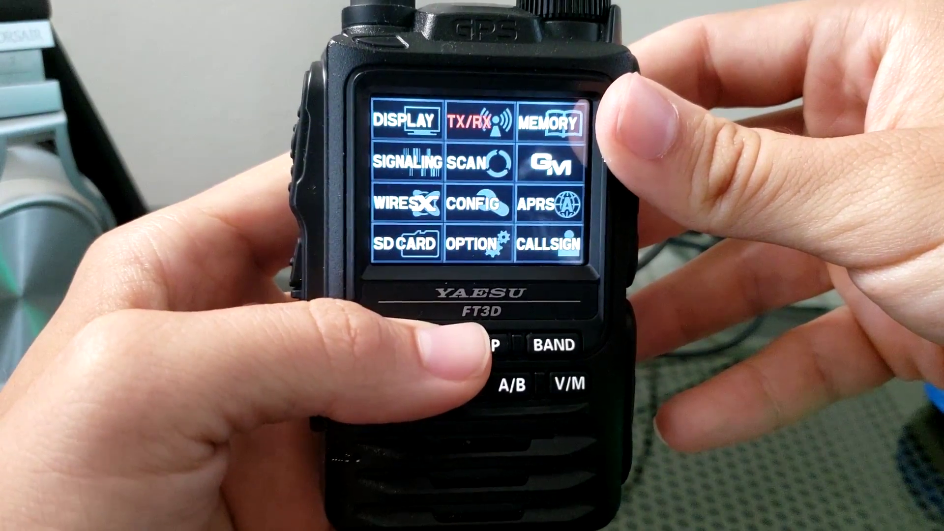
Step: Enter the TX/RX settings to reach the AUDIO menu's VOX options
left_click(477, 122)
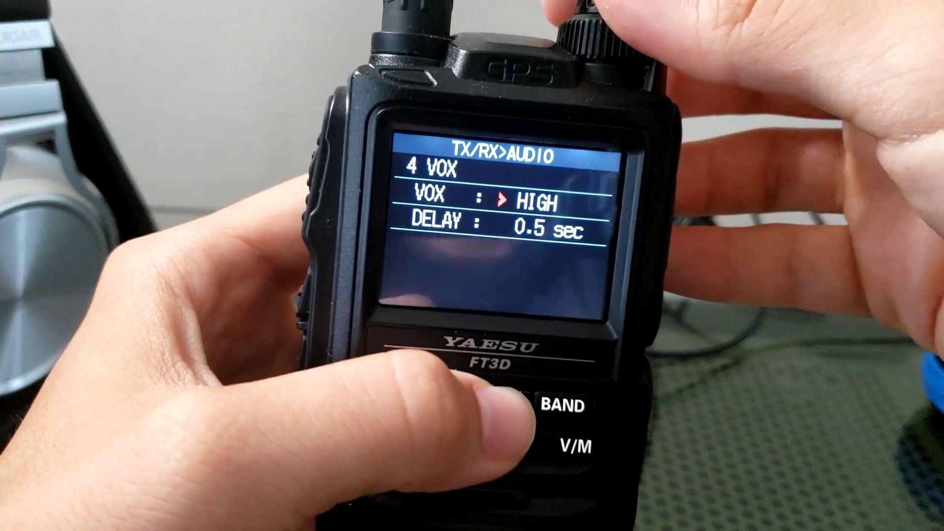